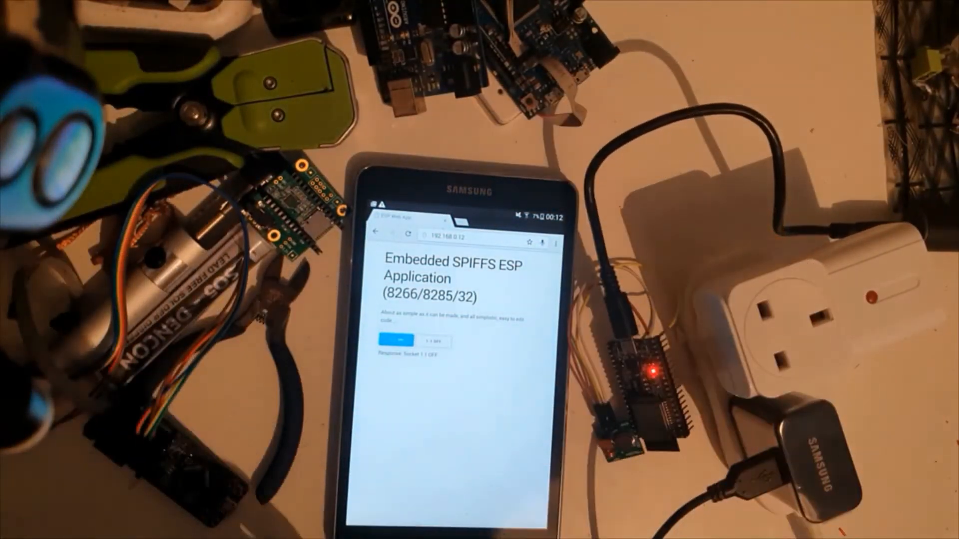
Show the tablet switching the power plug, then the Instructables 'Arduino Power Plug Web Control' page
left_click(395, 341)
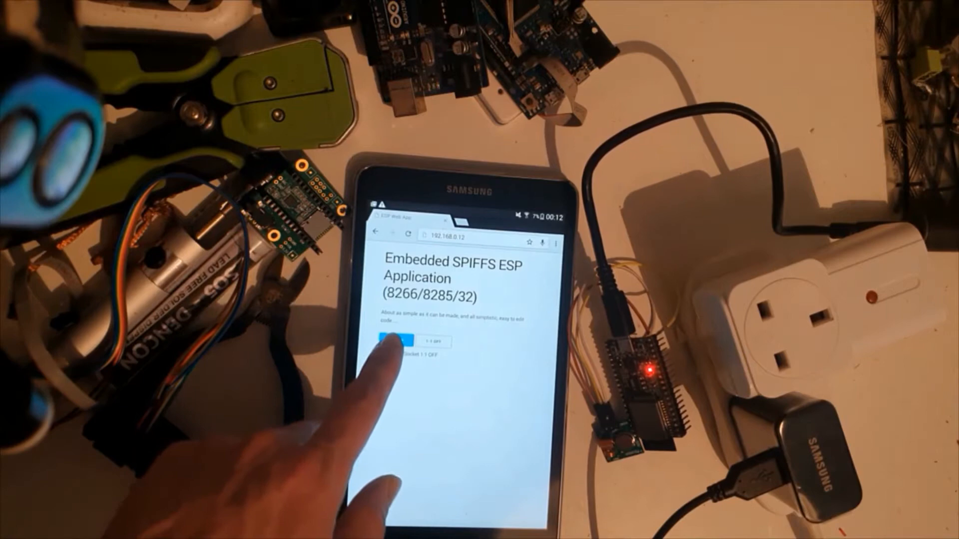
left_click(391, 340)
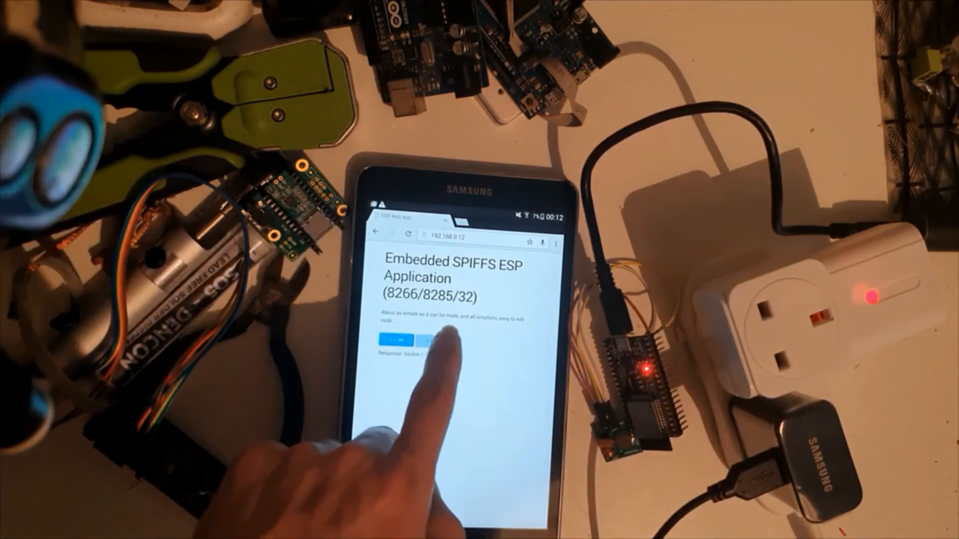
left_click(403, 341)
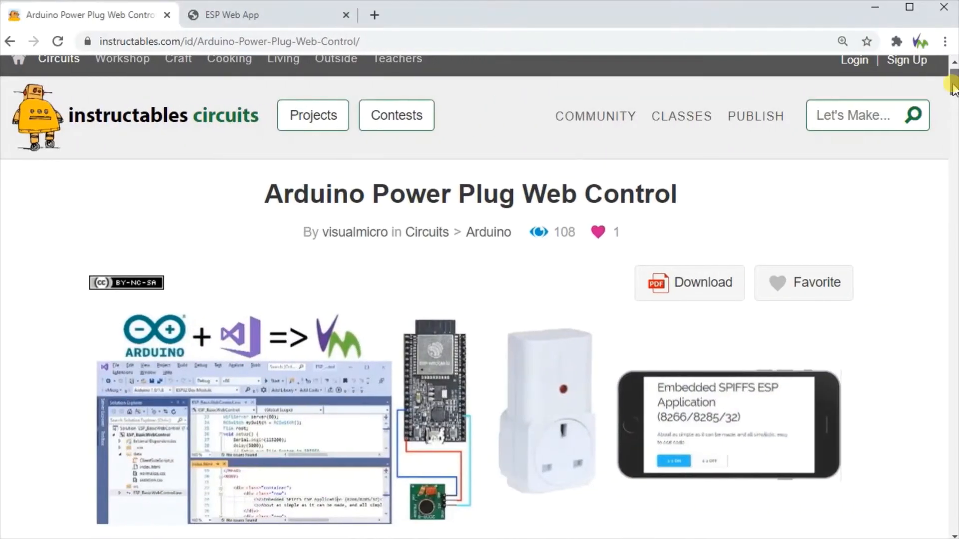
Scroll the article's hardware setup, glance at the ESP Web App tab, then reach the parts list
scroll("down", 3)
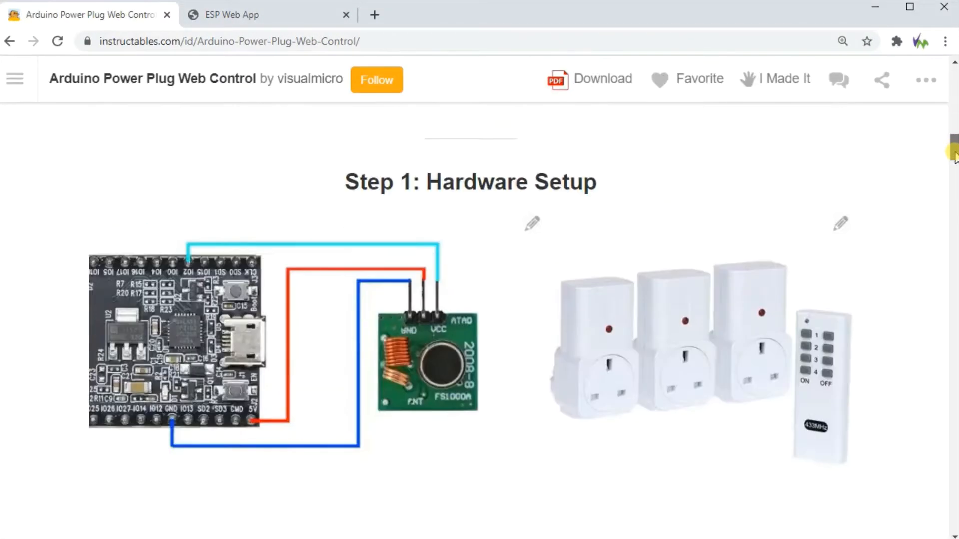
scroll("down", 3)
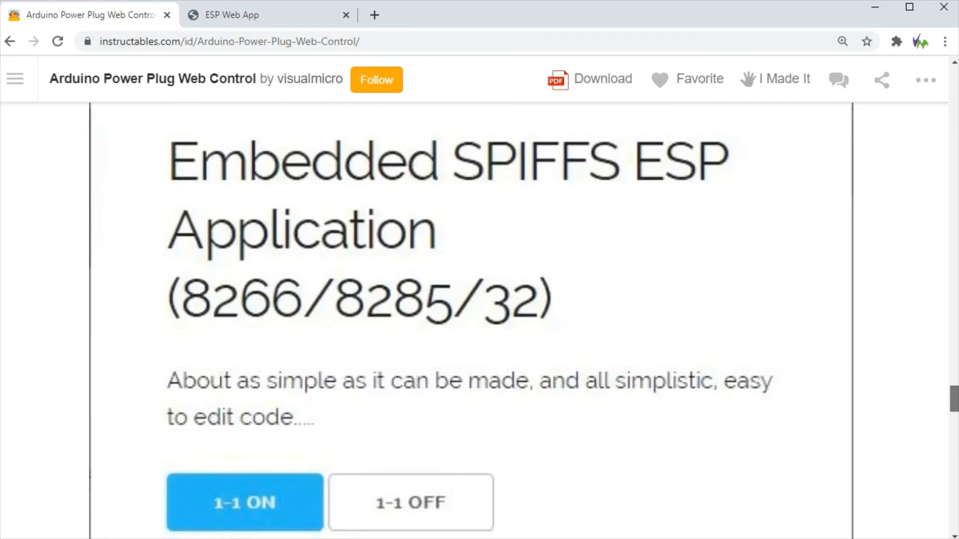
left_click(266, 14)
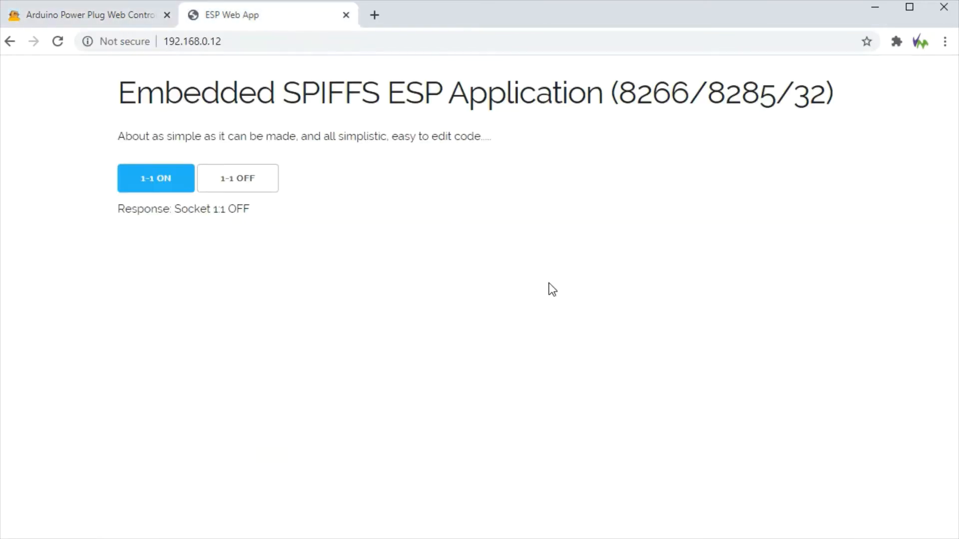
mouse_move(875, 8)
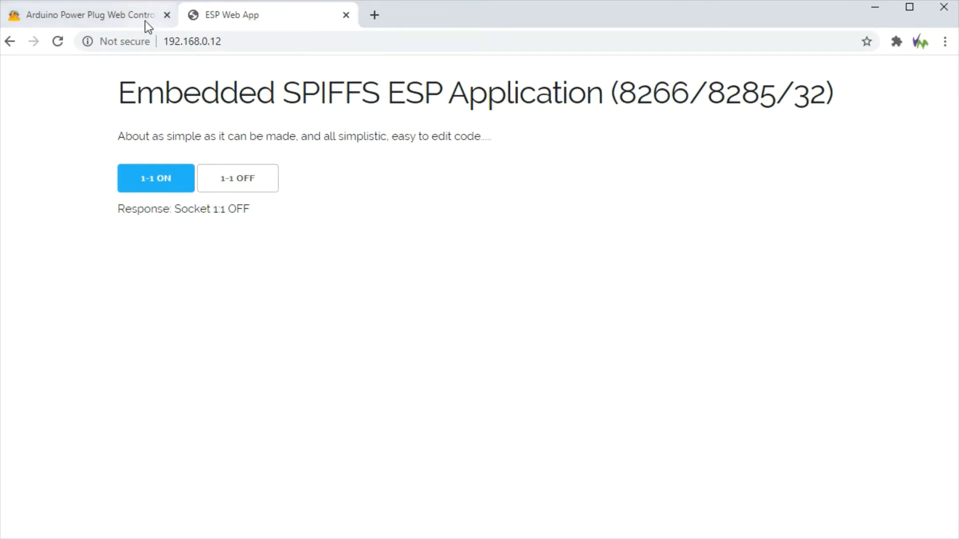
left_click(85, 15)
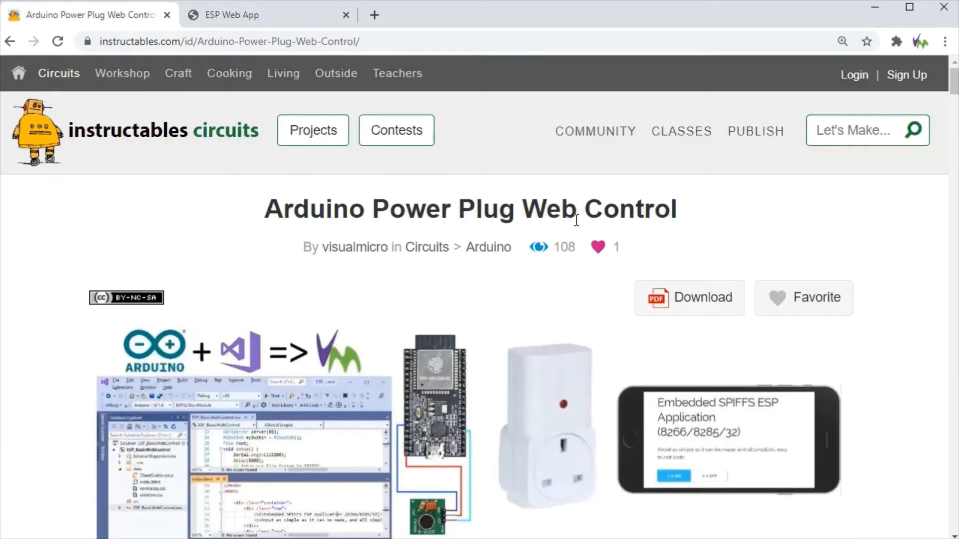
scroll("down", 3)
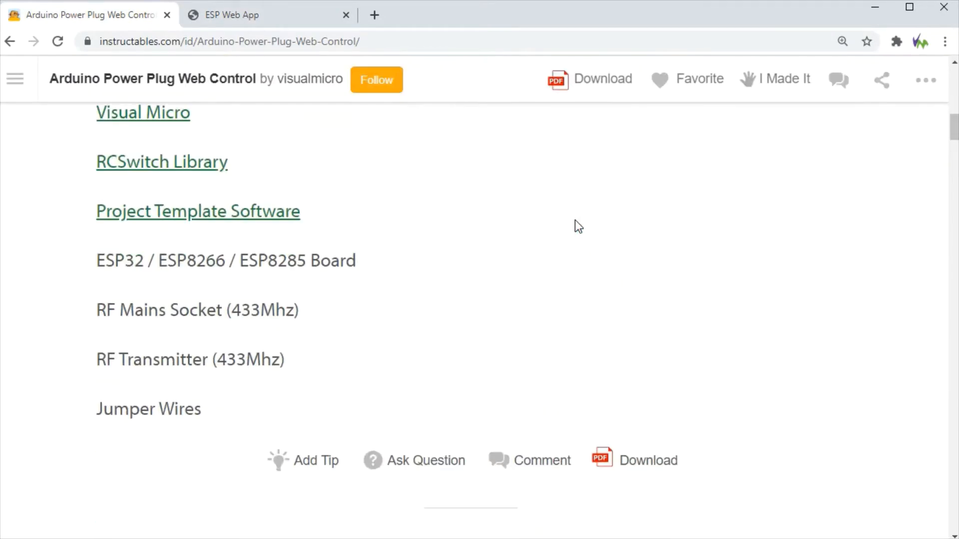
mouse_move(861, 21)
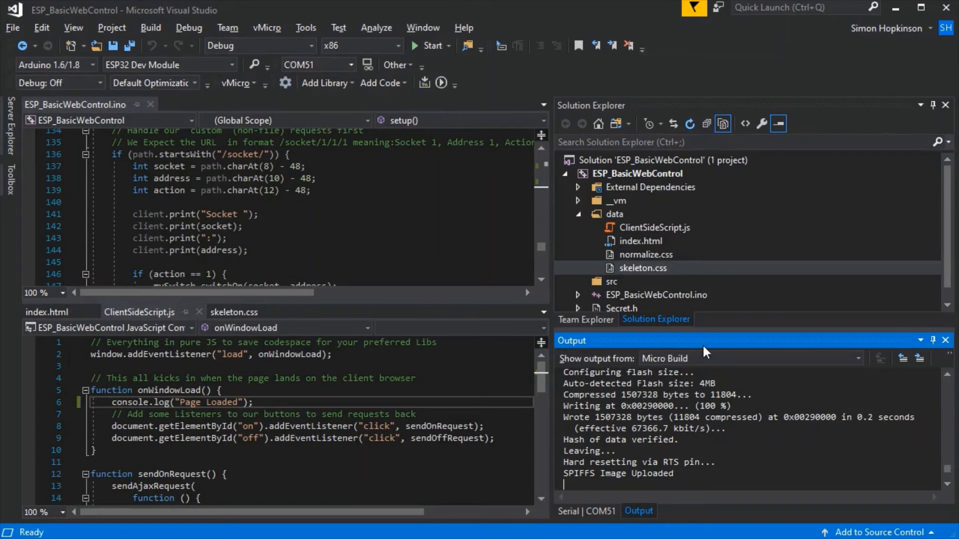
Review the index.html markup around the description meta tag
left_click(643, 268)
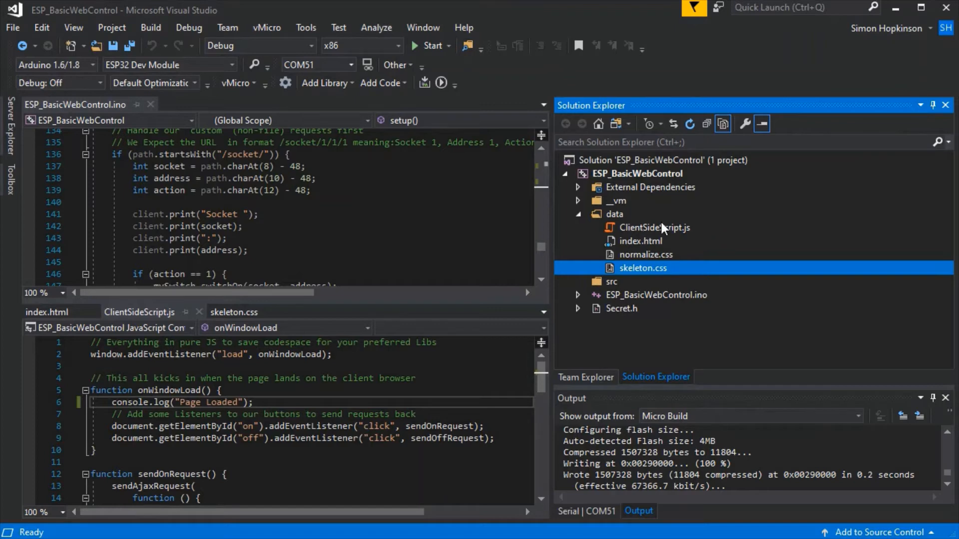
mouse_move(643, 237)
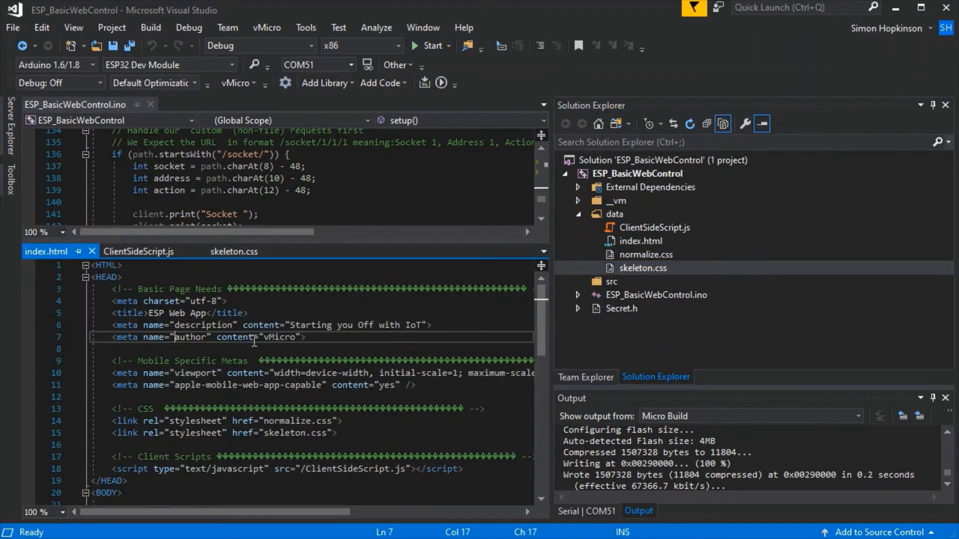
left_click(143, 325)
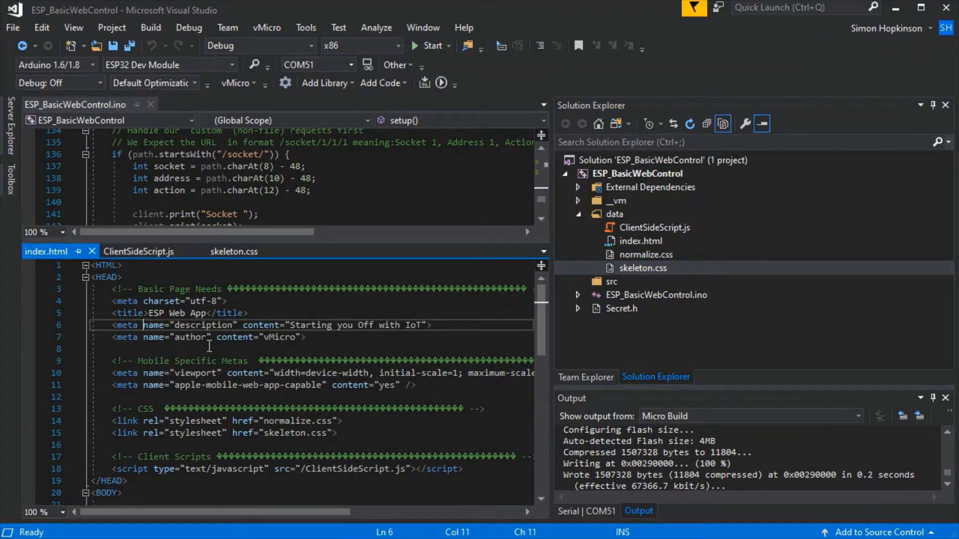
type("\" \"")
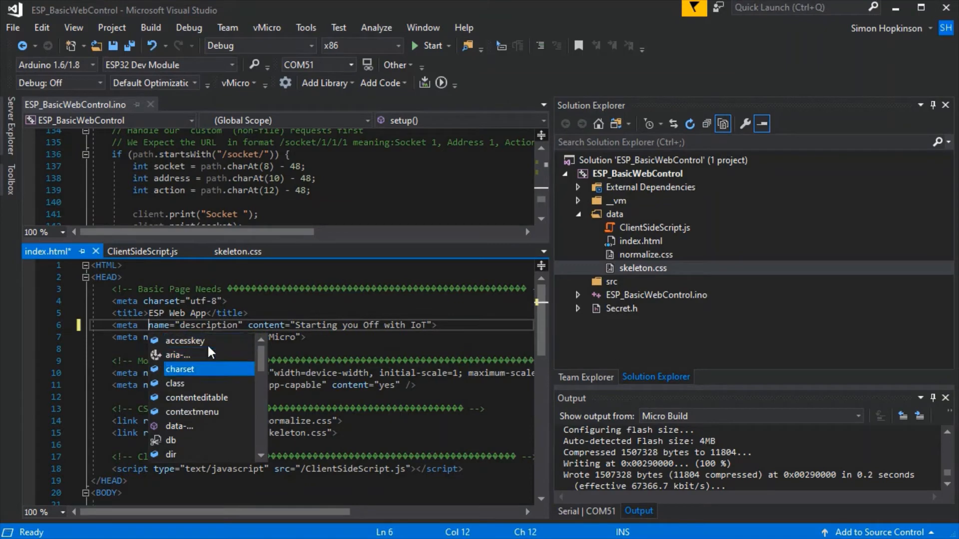
Show ClientSideScript.js and its addEventListener code
left_click(142, 251)
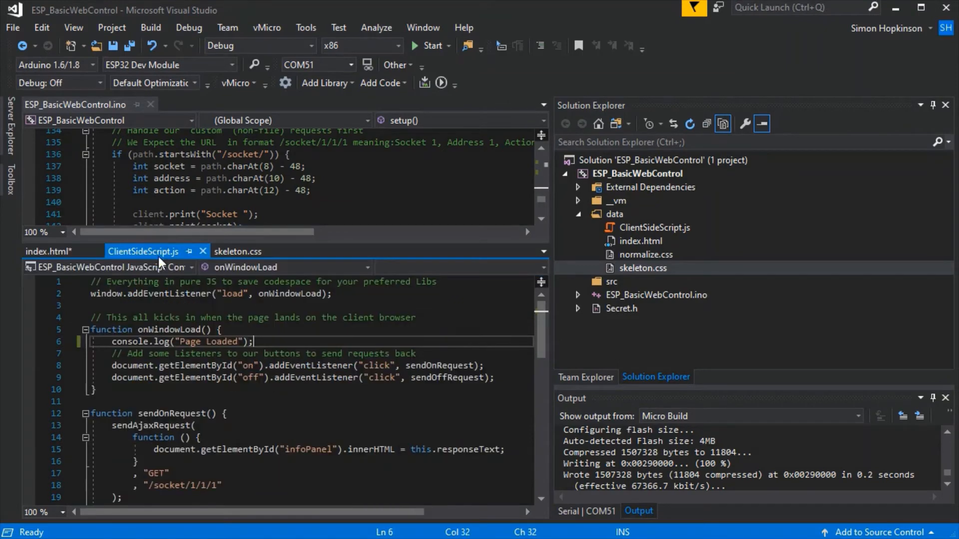
left_click(171, 341)
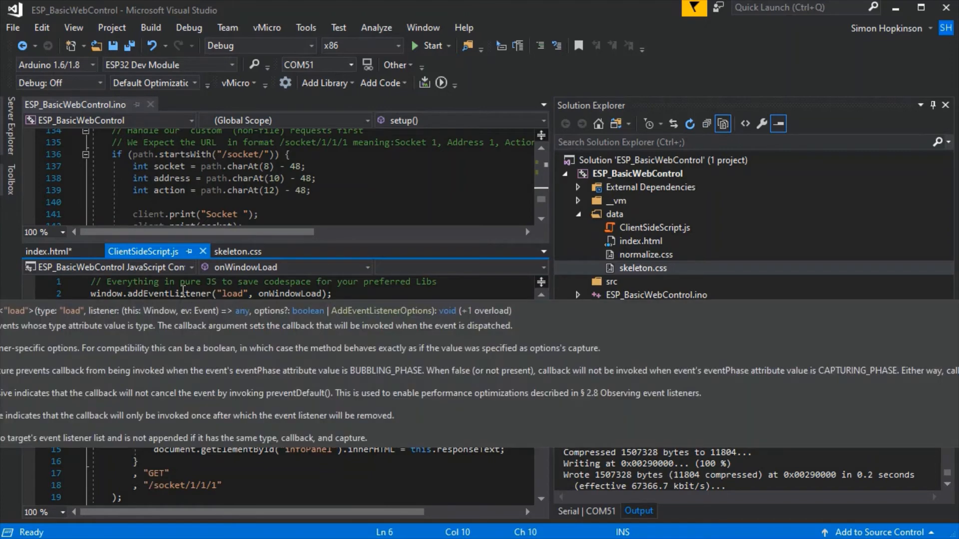
left_click(237, 251)
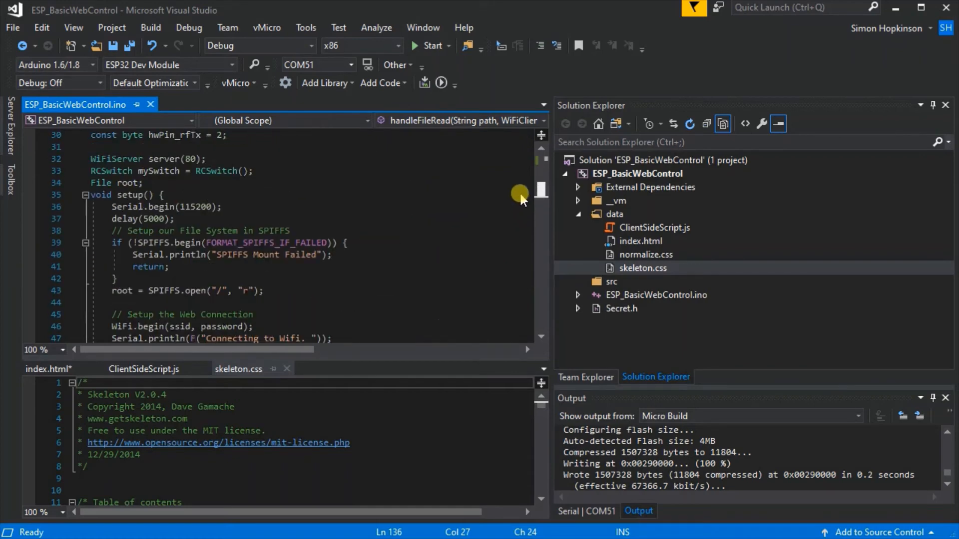
mouse_move(616, 233)
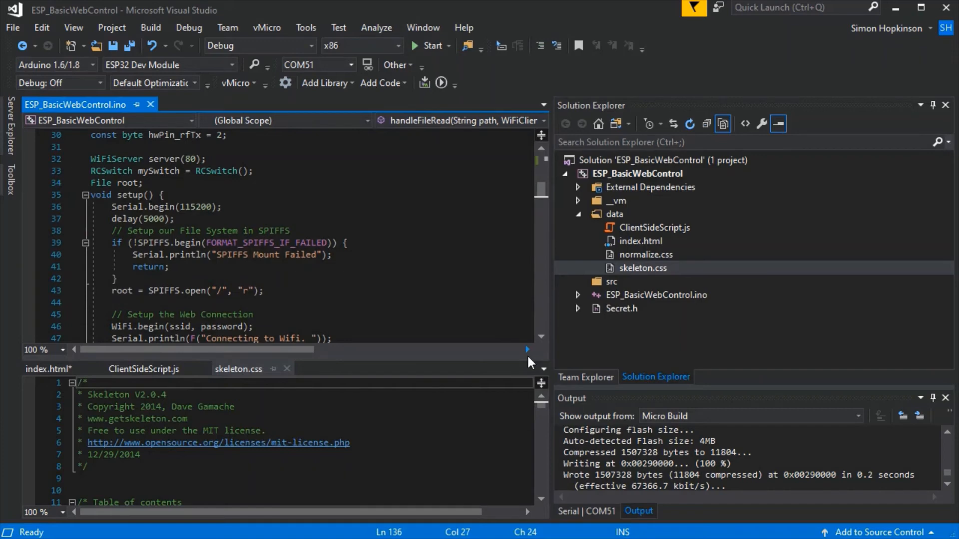
Select the skeleton.css tab alongside the sketch's SPIFFS setup() code
left_click(266, 28)
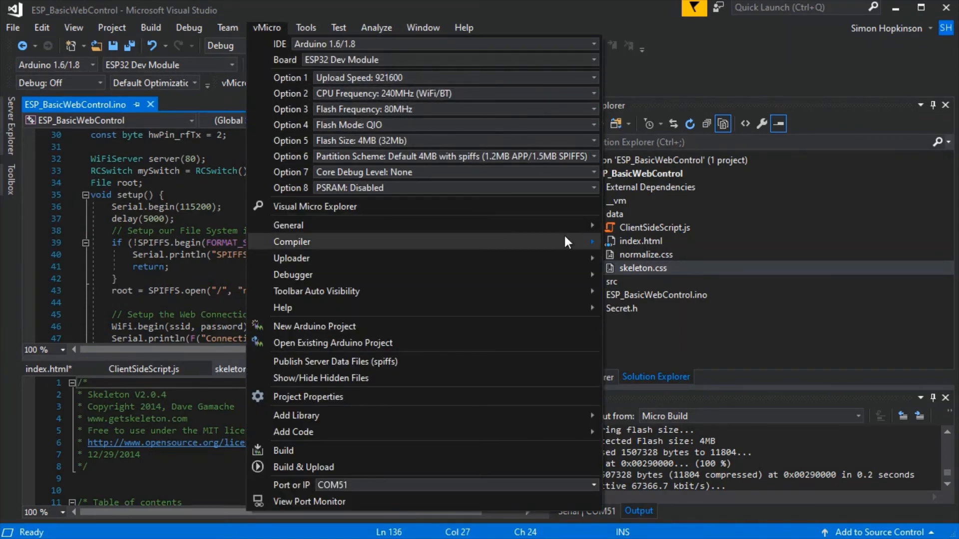
mouse_move(514, 364)
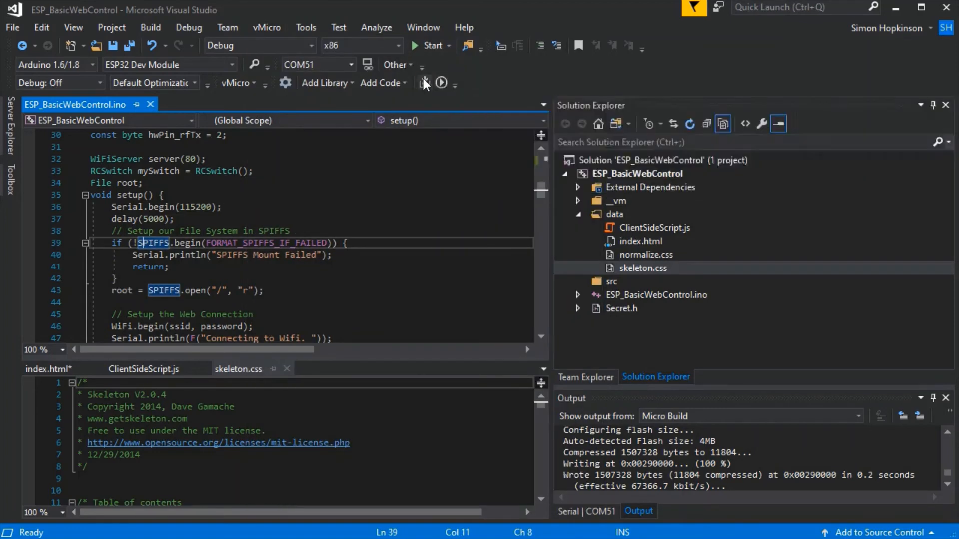
mouse_move(349, 64)
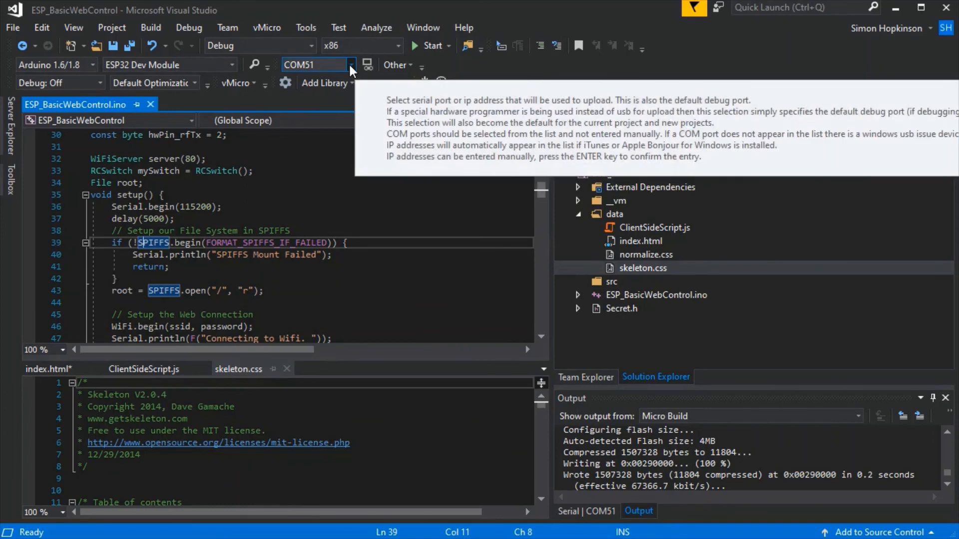
left_click(471, 286)
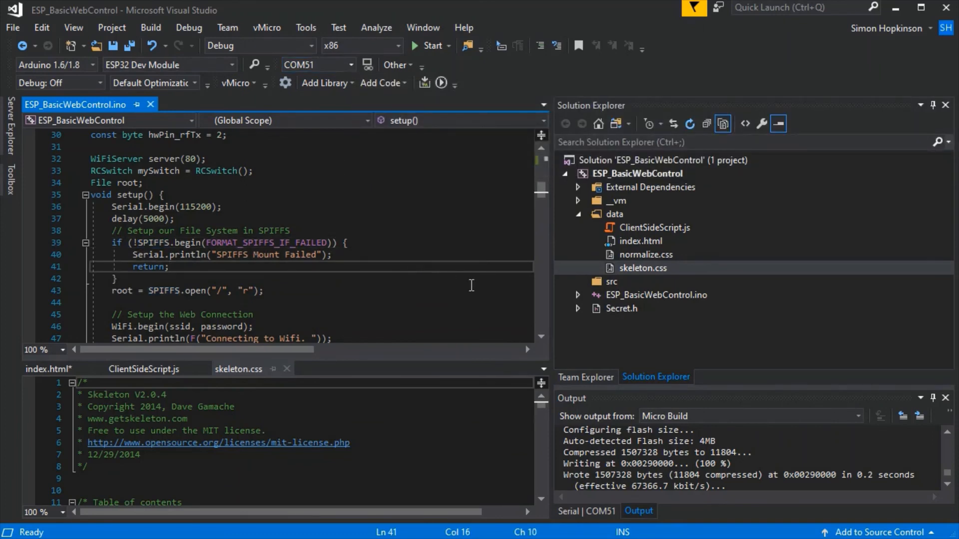